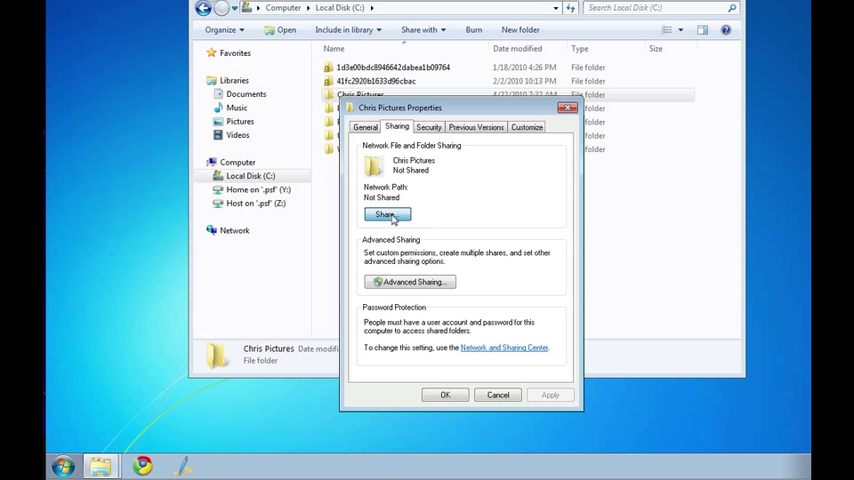
- Share the Chris Pictures folder from its Properties Sharing settings
left_click(386, 214)
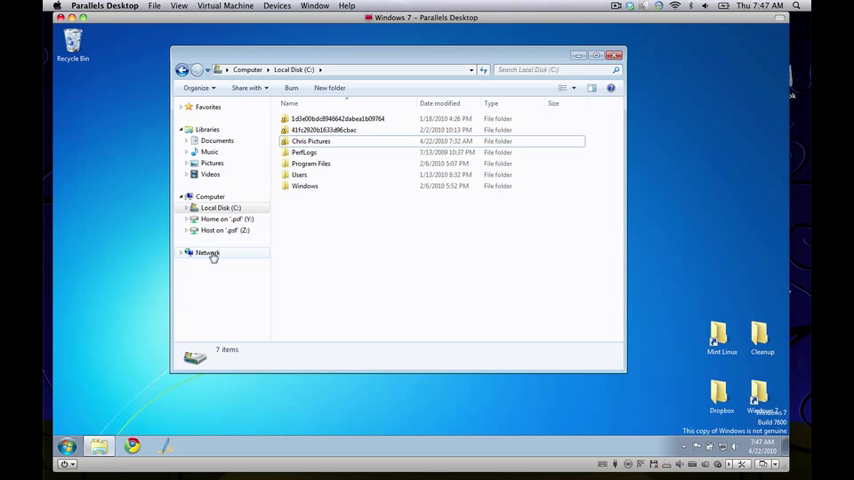
- Browse the networked computers from the Network entry in the sidebar
left_click(208, 252)
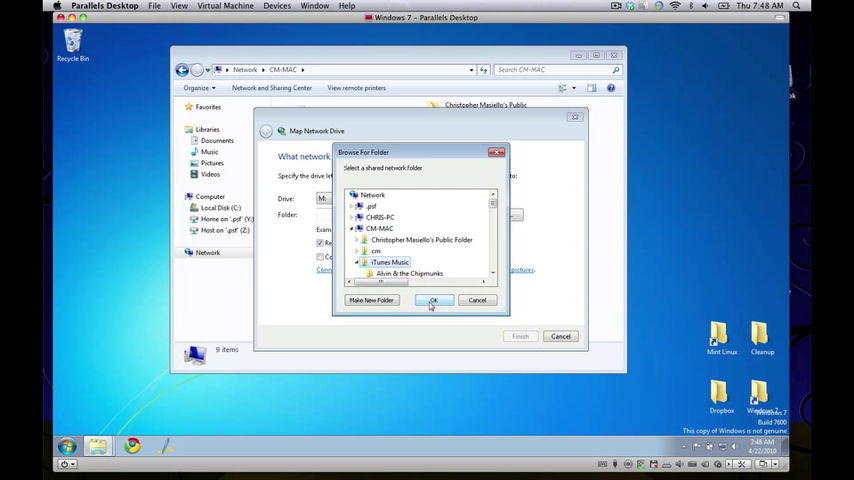
- Map a shared folder on CM-MAC as a network drive
left_click(432, 300)
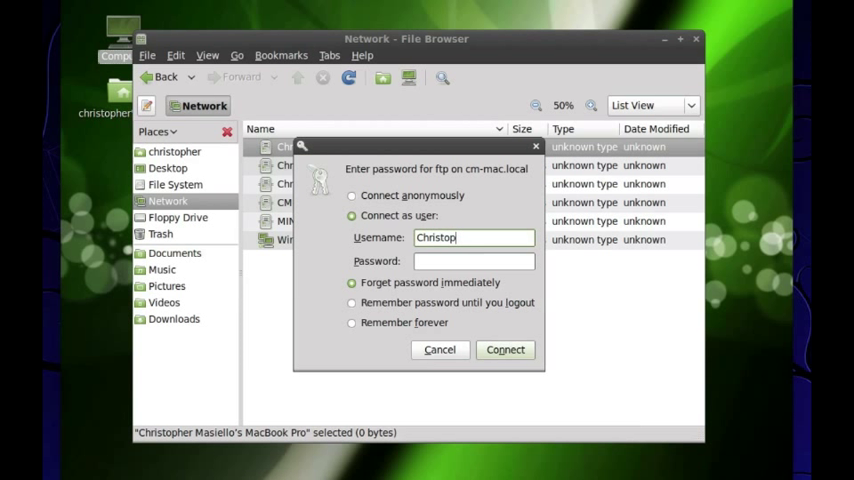
- Connect to the Mac as a registered user and open its Blog folder
left_click(504, 348)
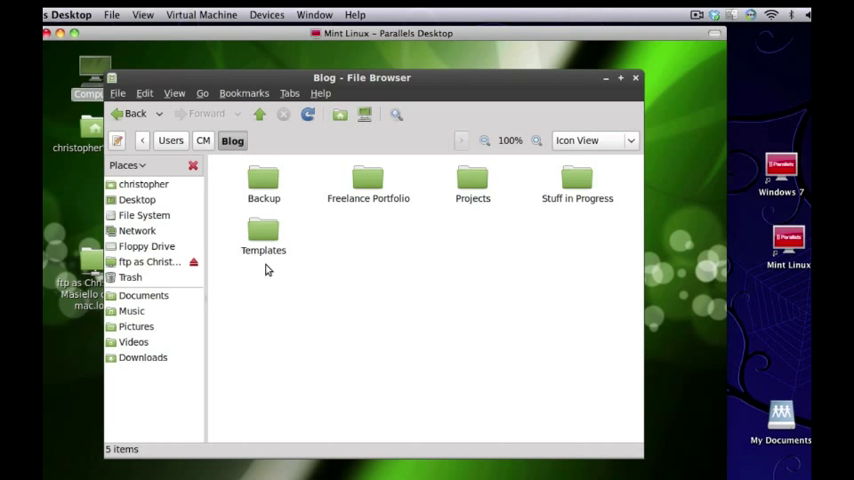